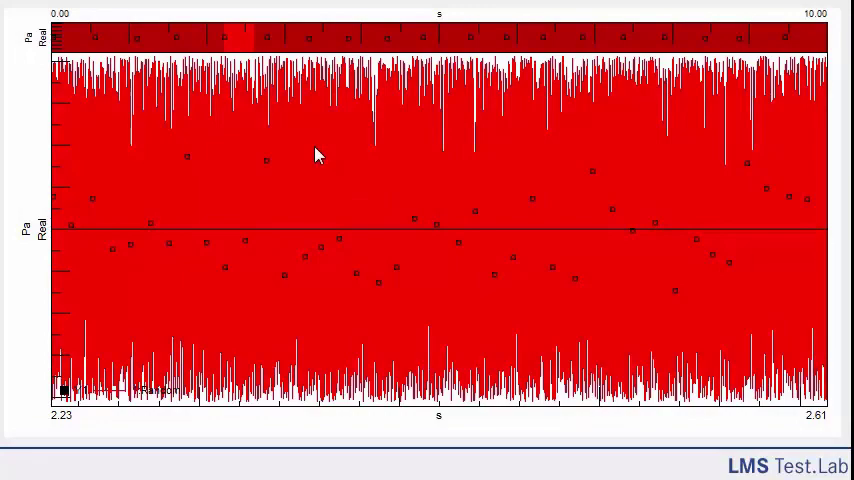
Step: Play back the white noise time recording through Audio Replay and close the dialog
{"action": "right_click", "coordinate": [316, 154]}
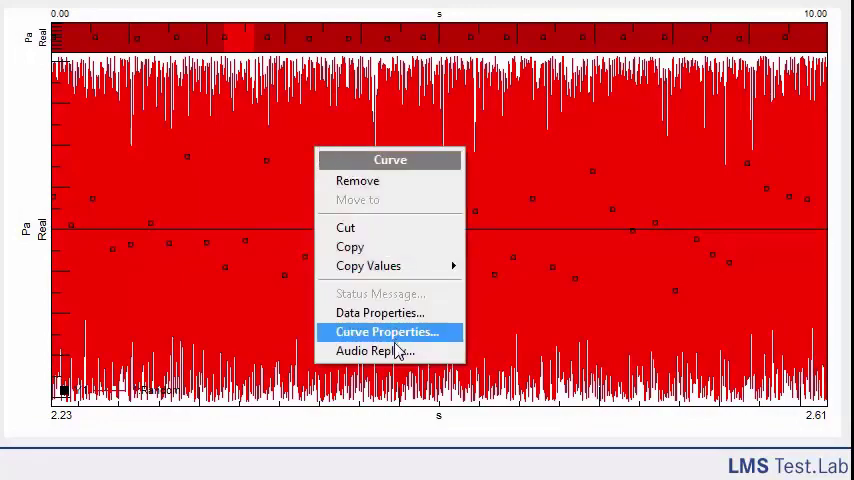
{"action": "left_click", "coordinate": [376, 350]}
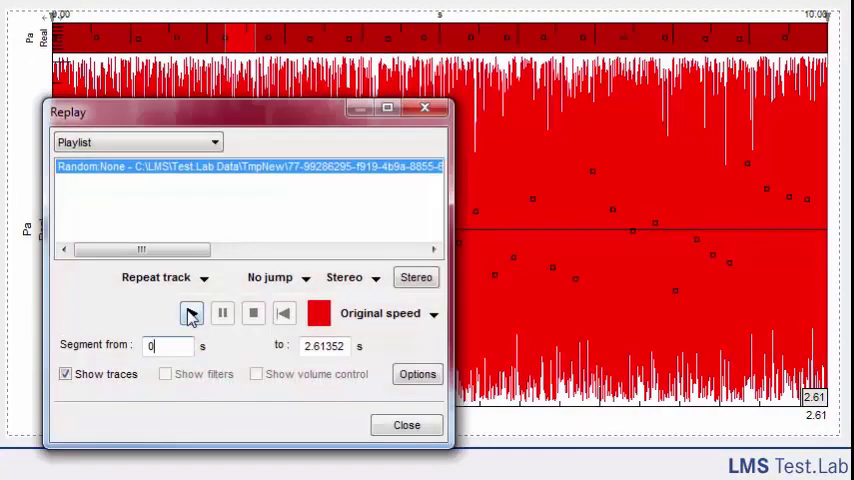
{"action": "left_click", "coordinate": [192, 312]}
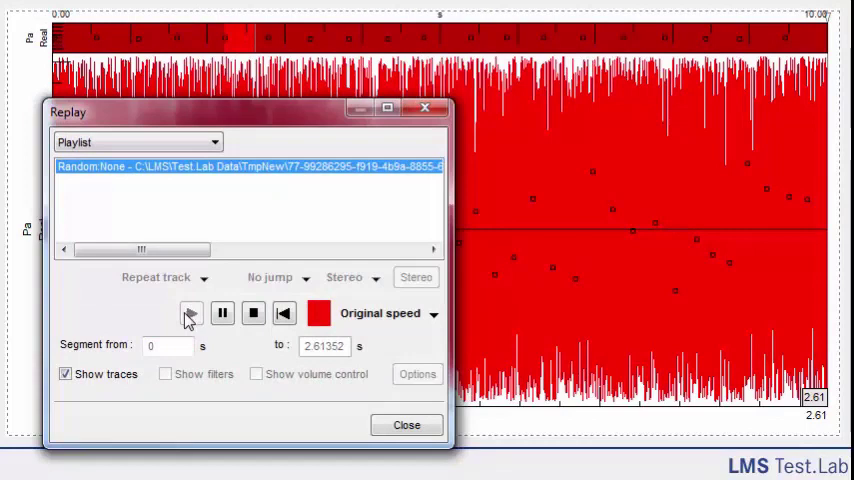
{"action": "left_click", "coordinate": [252, 312]}
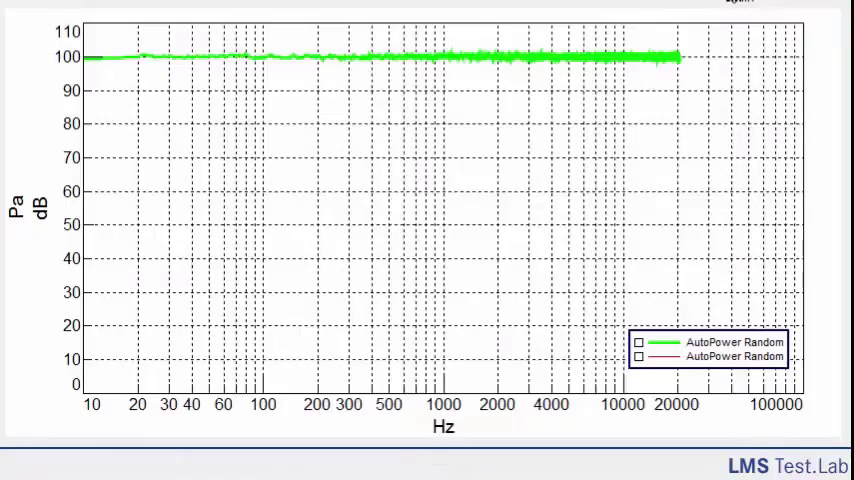
{"action": "mouse_move", "coordinate": [490, 70]}
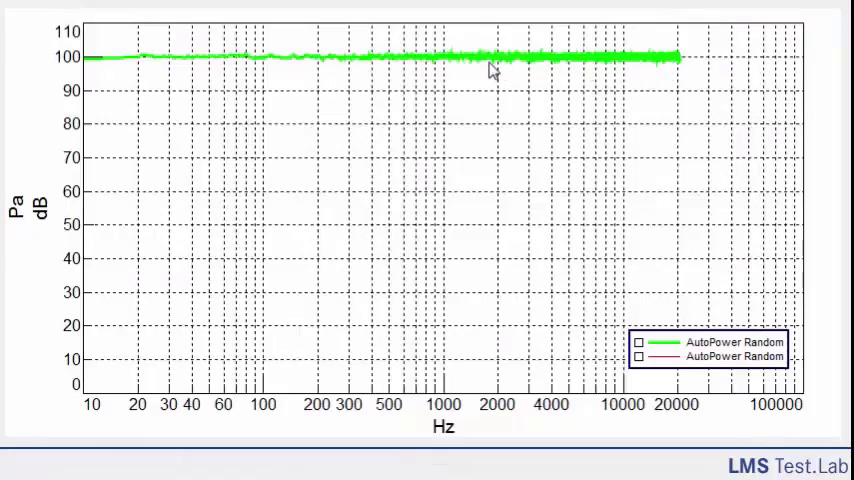
{"action": "mouse_move", "coordinate": [518, 76]}
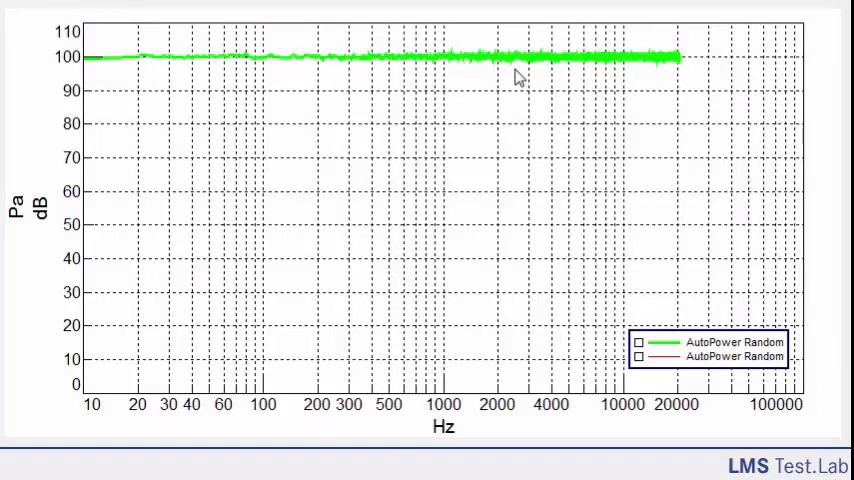
{"action": "mouse_move", "coordinate": [704, 82]}
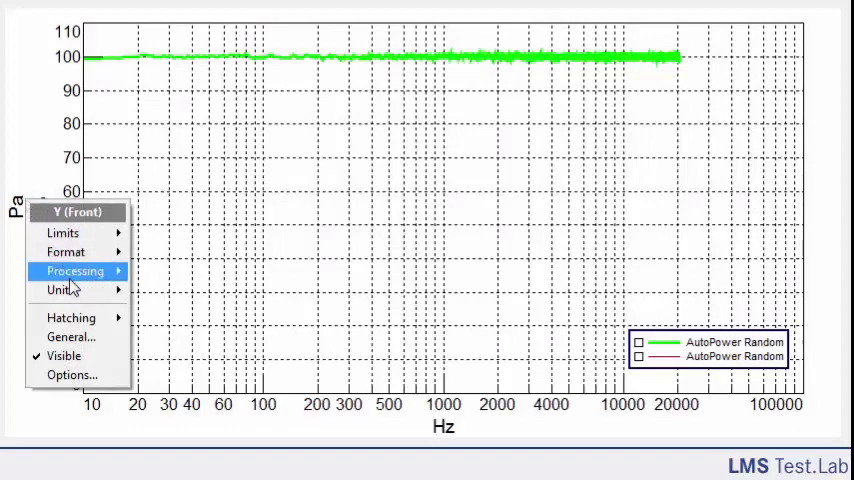
{"action": "mouse_move", "coordinate": [76, 272]}
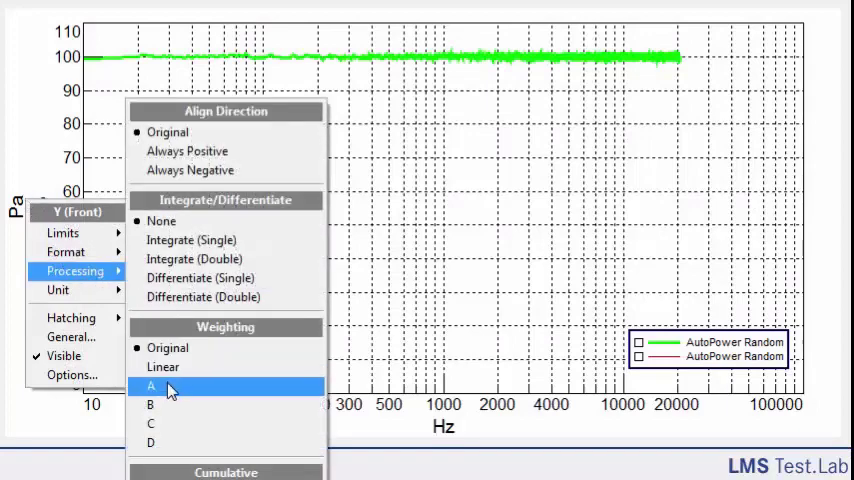
Step: Apply A-weighting so a dB(A) spectrum appears beside the flat linear one
{"action": "left_click", "coordinate": [150, 386]}
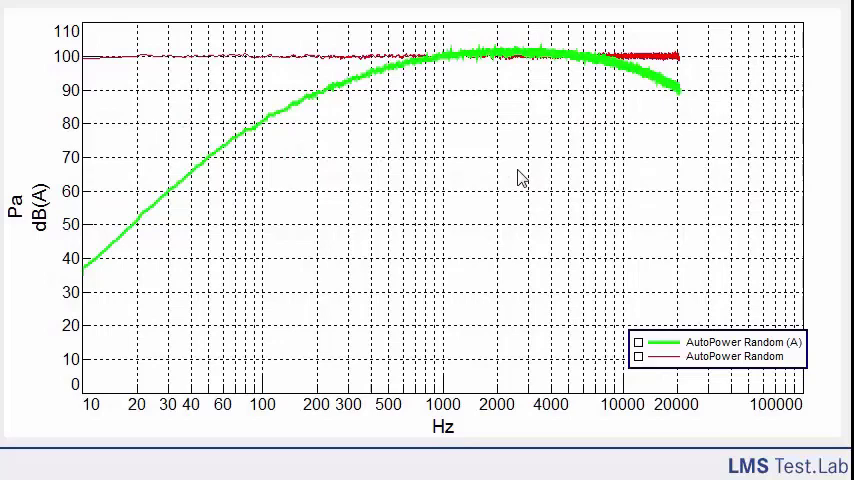
Step: Add a single cursor to the spectra and move it to 1000 Hz
{"action": "right_click", "coordinate": [520, 180]}
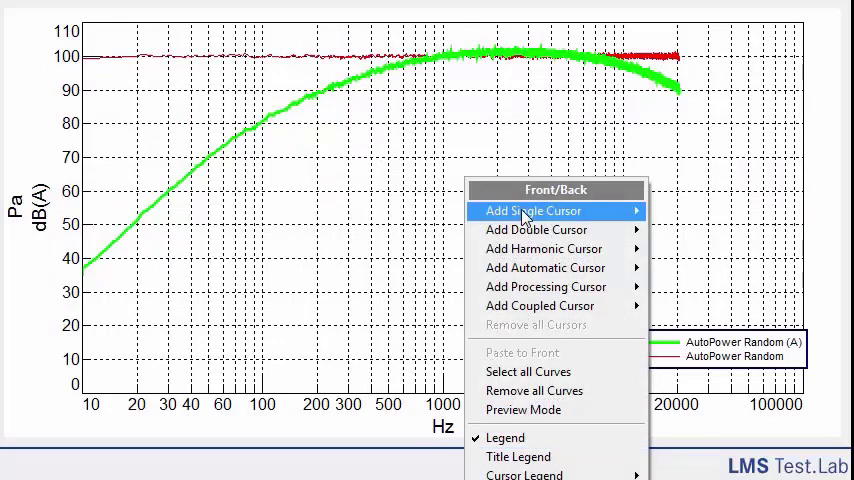
{"action": "left_click", "coordinate": [532, 212]}
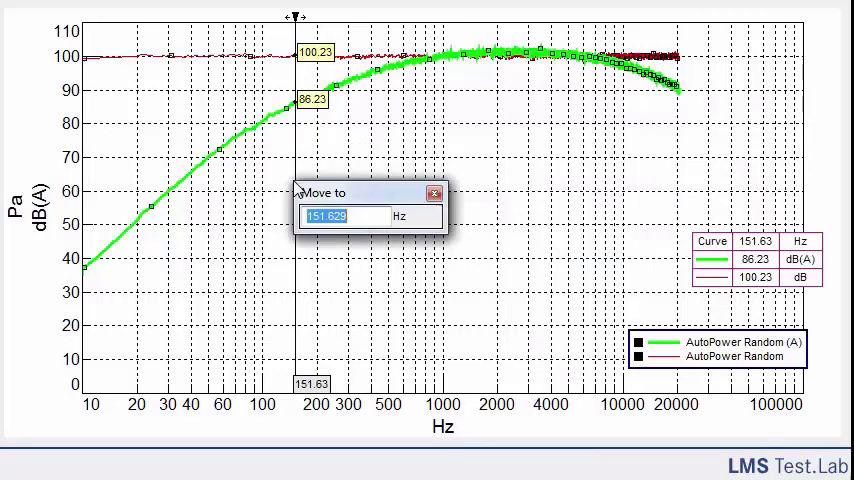
{"action": "type", "text": "1000"}
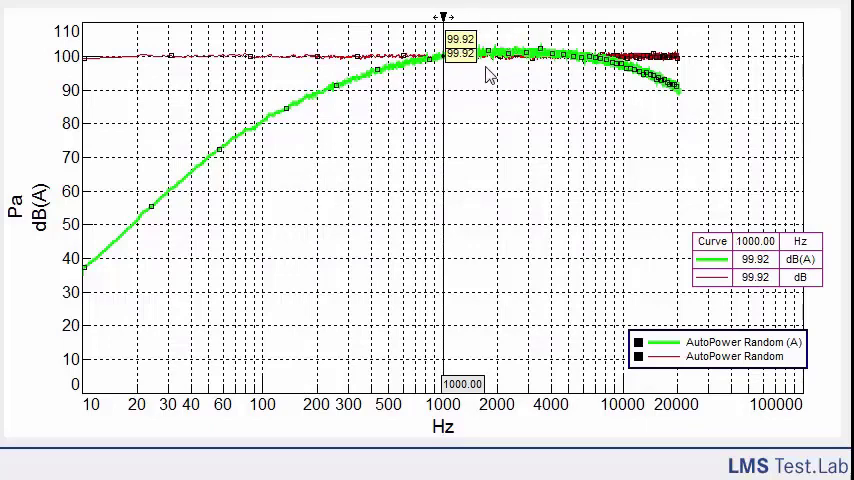
Step: Drag the cursor to about 263 Hz, 99 Hz and finally 1908 Hz to read amplitudes
{"action": "left_click_drag", "start_coordinate": [444, 16], "coordinate": [340, 16]}
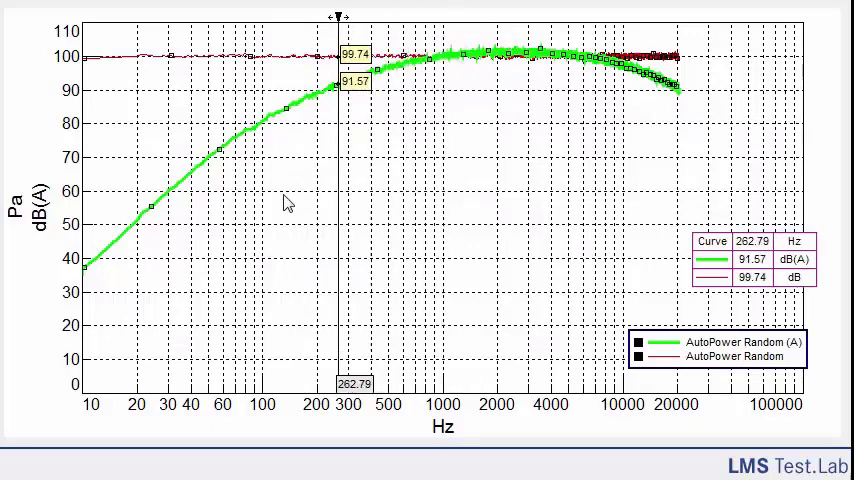
{"action": "left_click_drag", "start_coordinate": [340, 16], "coordinate": [264, 16]}
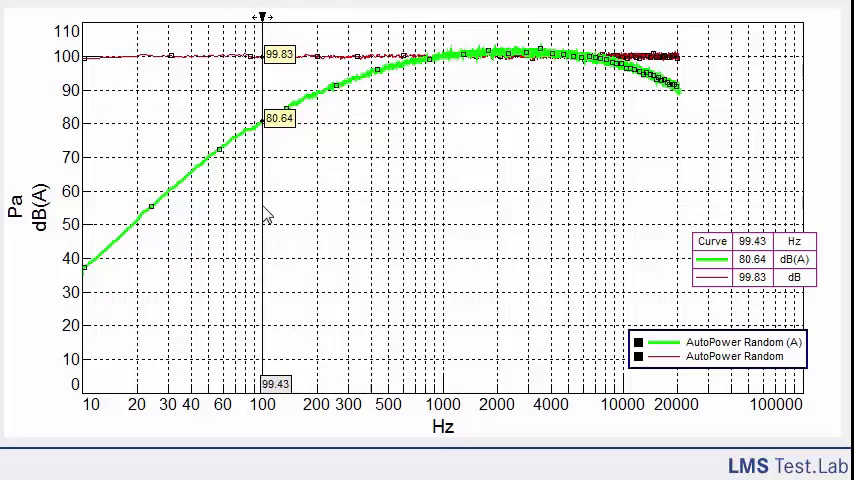
{"action": "left_click_drag", "start_coordinate": [264, 16], "coordinate": [492, 16]}
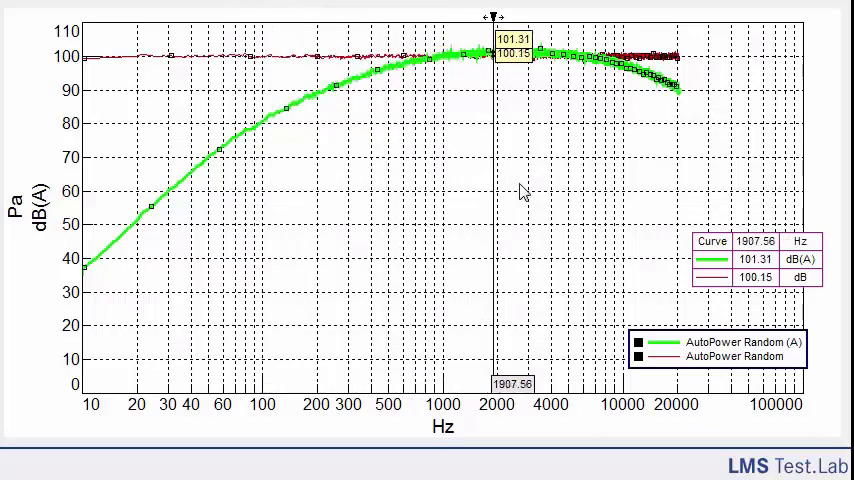